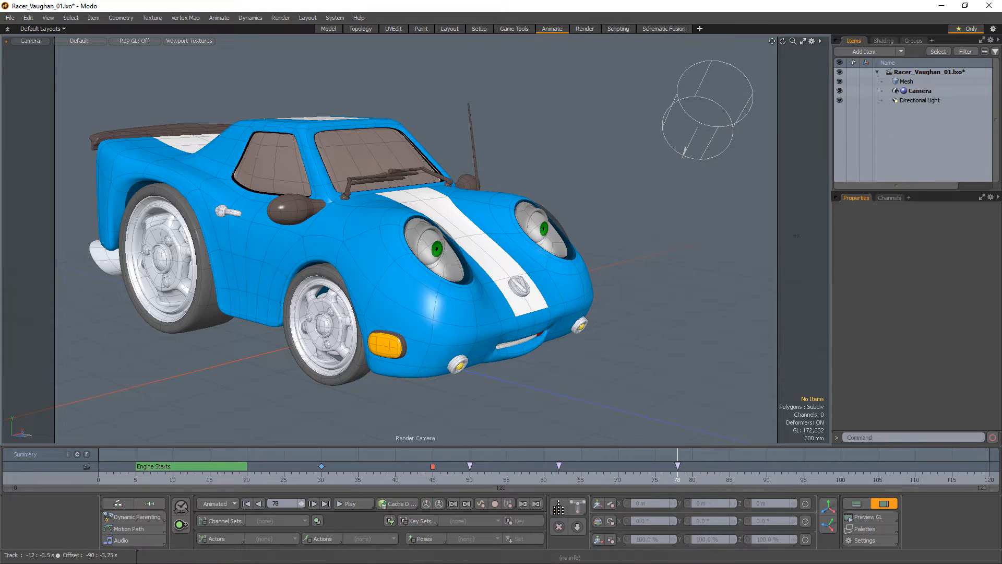
# Step: Select the car Mesh in the Item List so its item-specific time markers appear
pyautogui.click(907, 82)
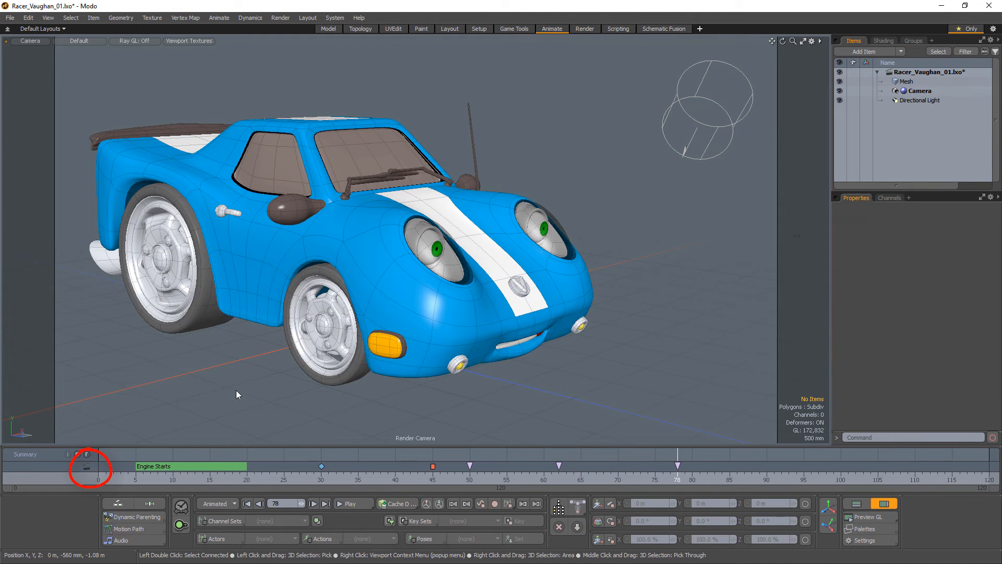
pyautogui.click(906, 82)
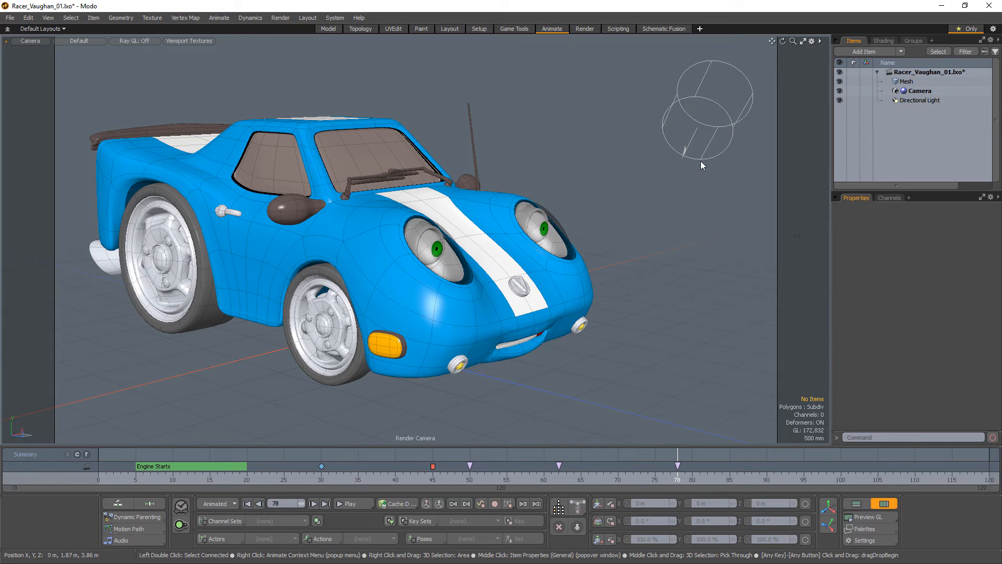
pyautogui.click(906, 81)
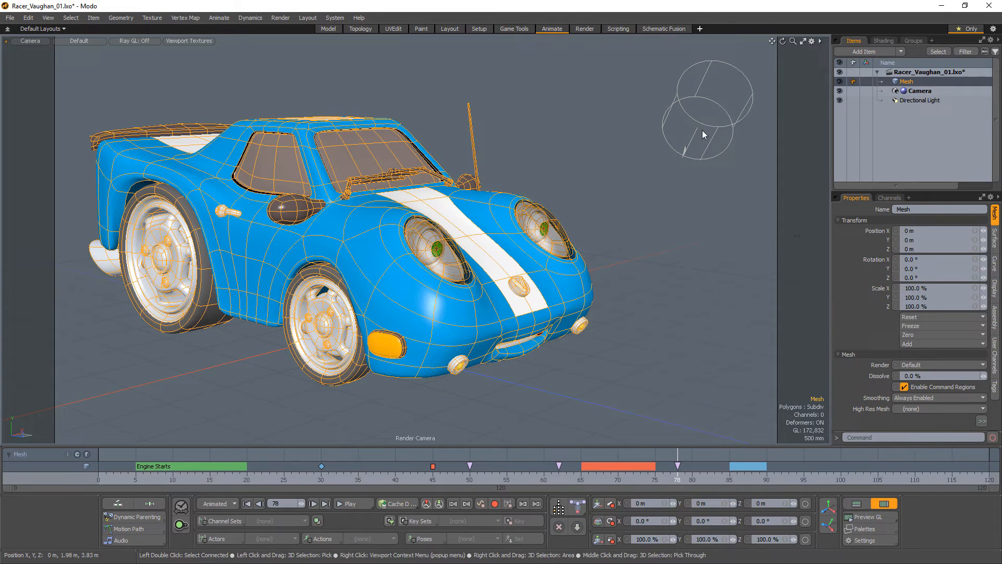
# Step: Label the mesh's range marker near frames 85–90 as 'Text'
pyautogui.rightClick(677, 466)
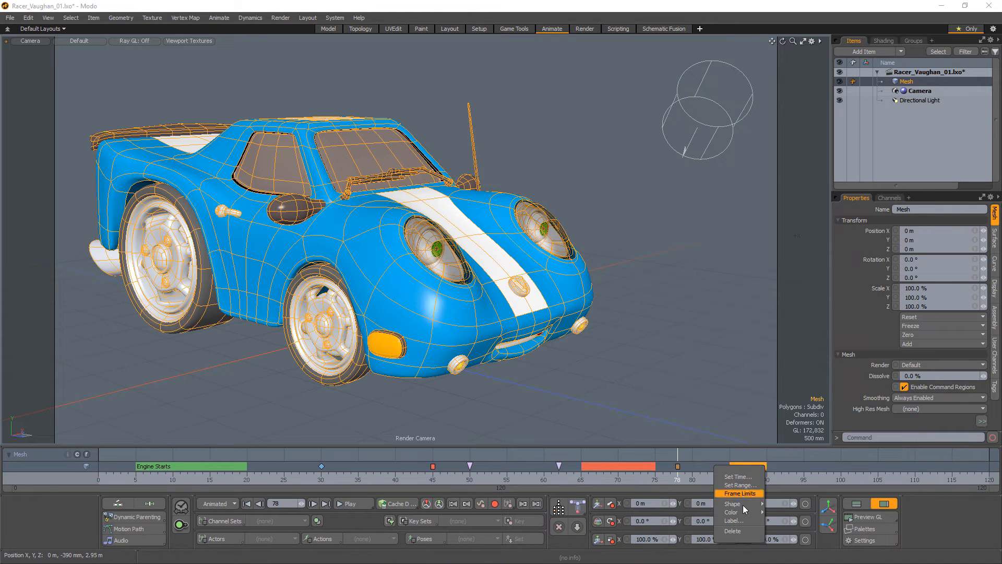
pyautogui.click(735, 520)
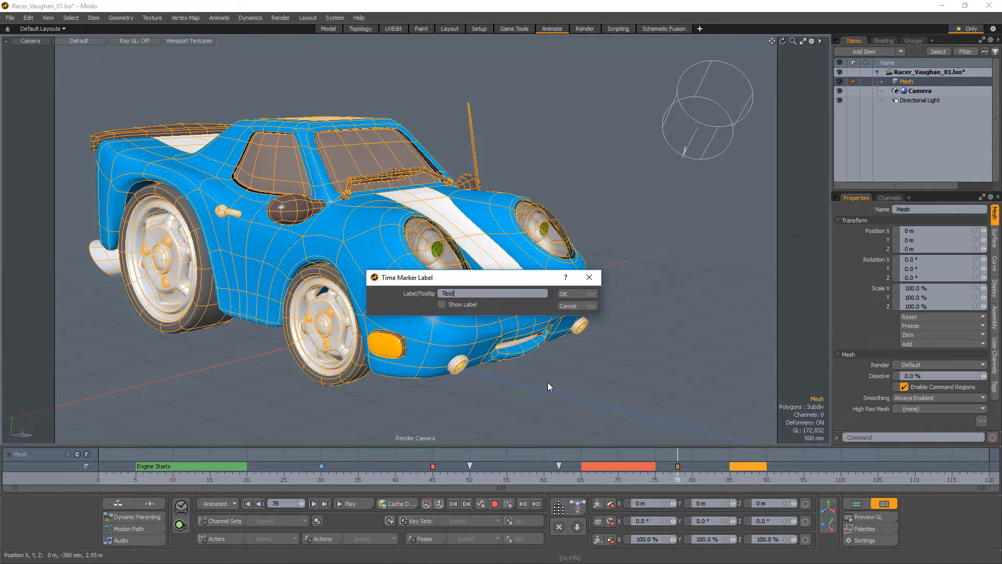
pyautogui.click(562, 293)
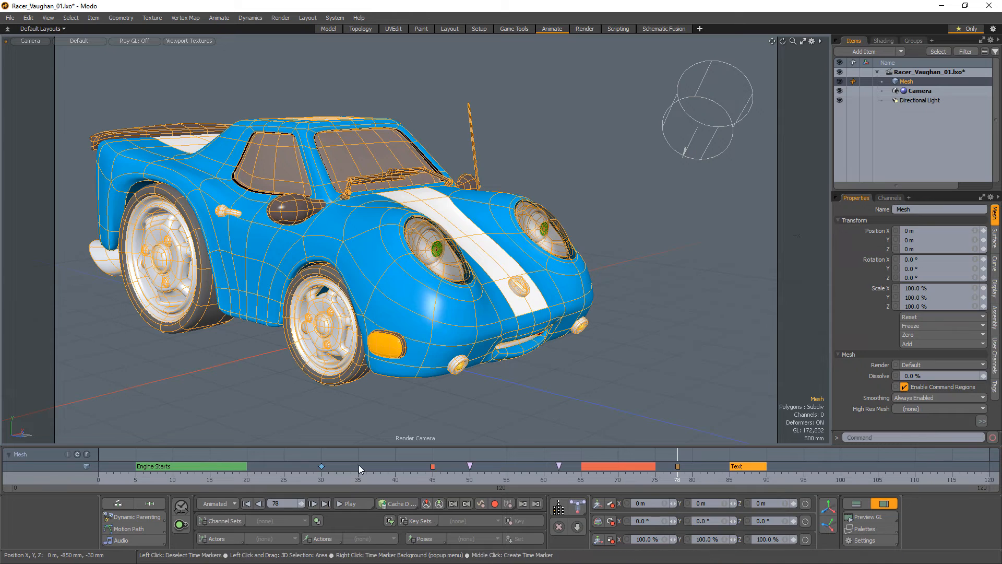
# Step: Create a new range marker from about frame 35 to 43 and adjust the marker selection
pyautogui.moveTo(358, 465); pyautogui.dragTo(409, 465)
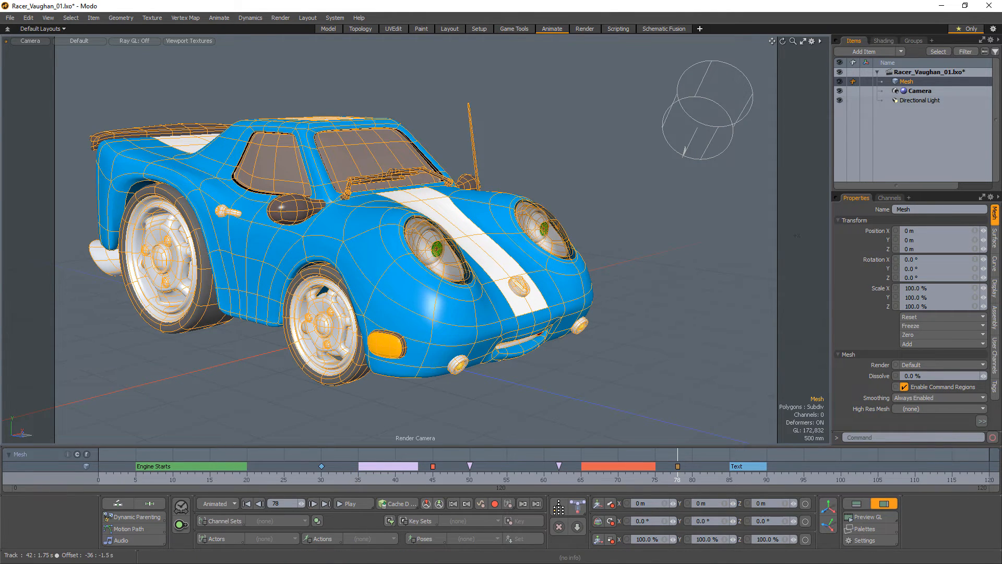
pyautogui.click(738, 466)
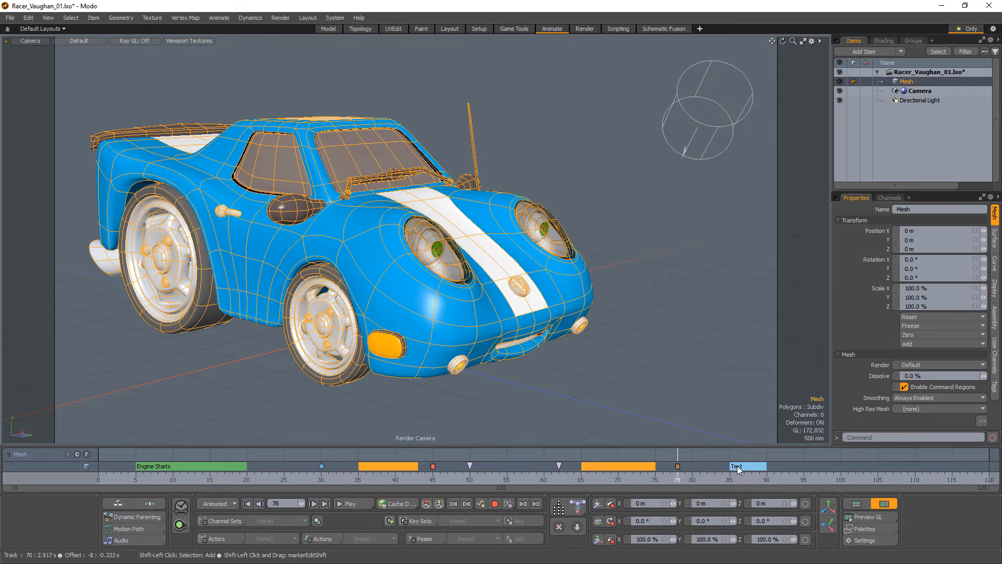